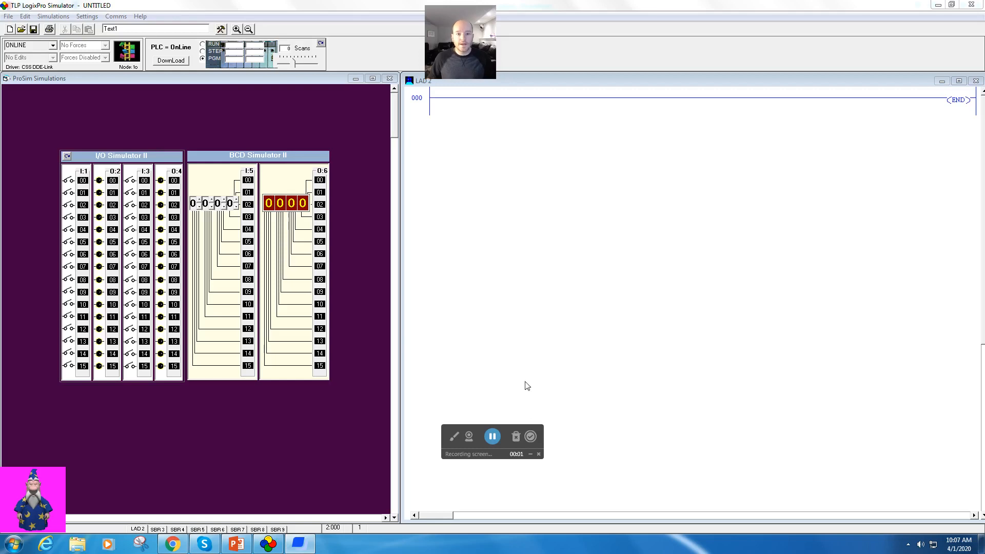
mouse_move(482, 162)
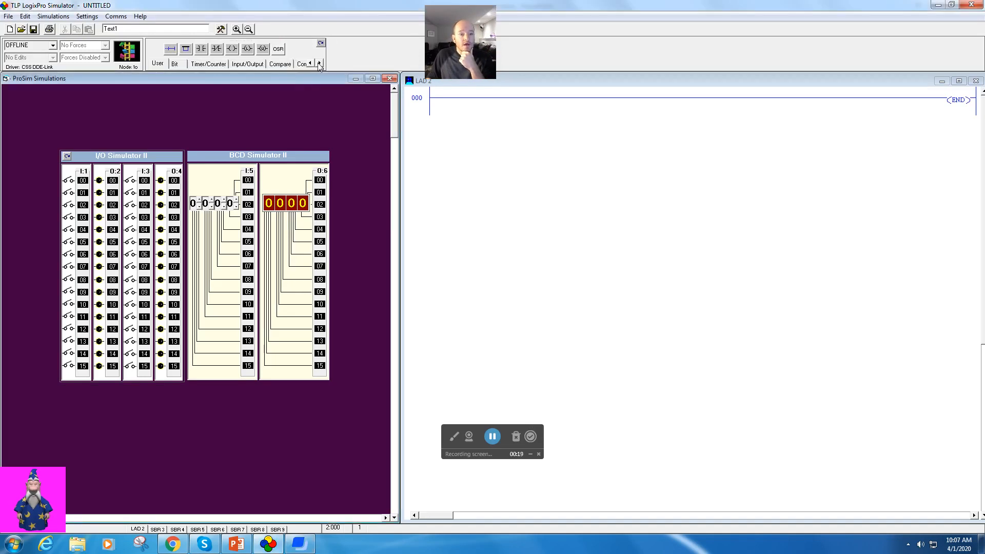
- Reveal more instruction categories and switch to the Move/Logical instruction group
left_click(319, 64)
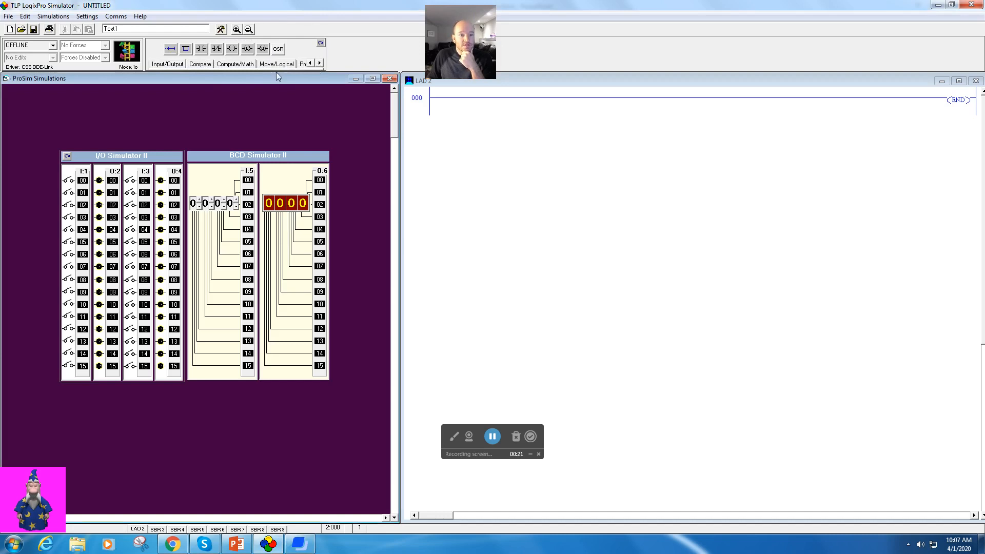
left_click(276, 64)
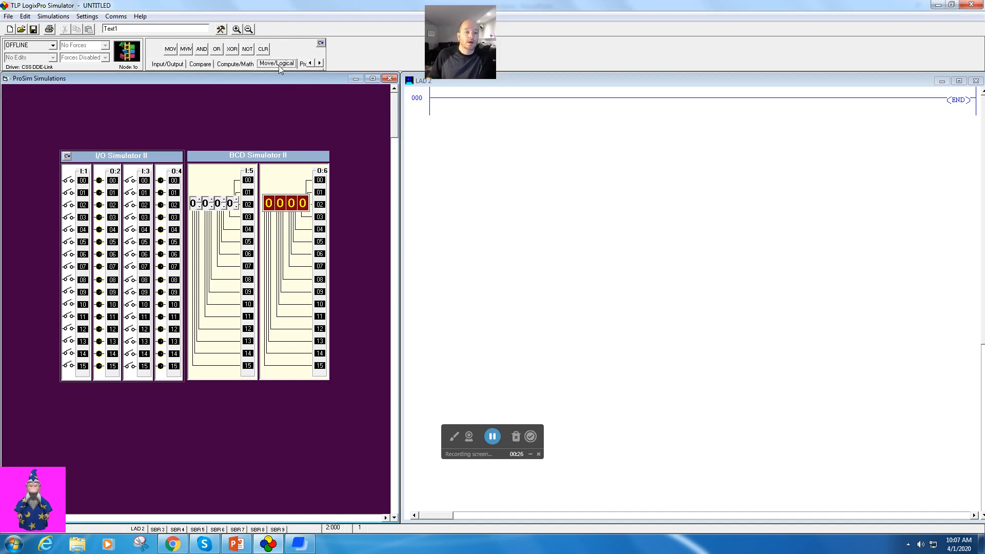
mouse_move(186, 49)
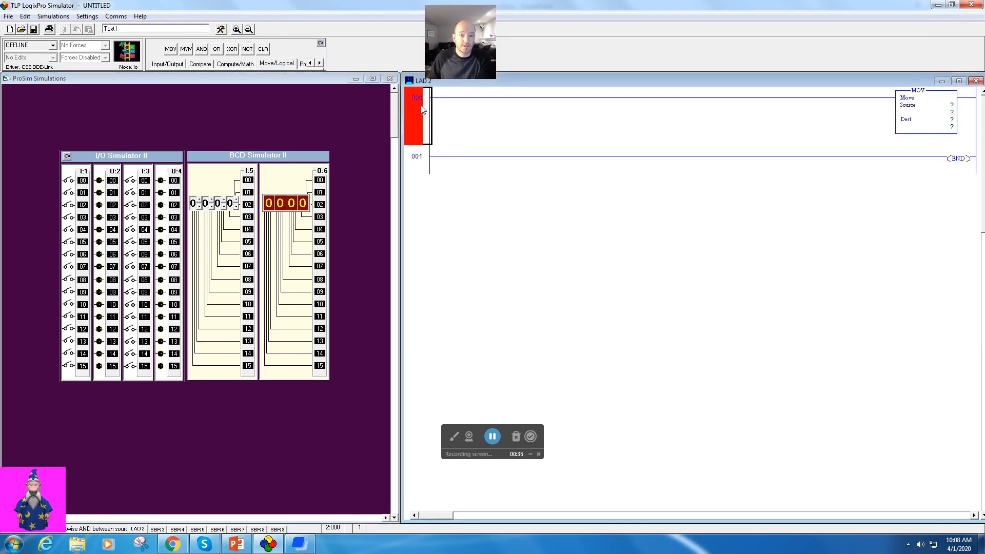
- Return to the basic bit instructions to pick an XIC contact for rung 000
left_click(310, 64)
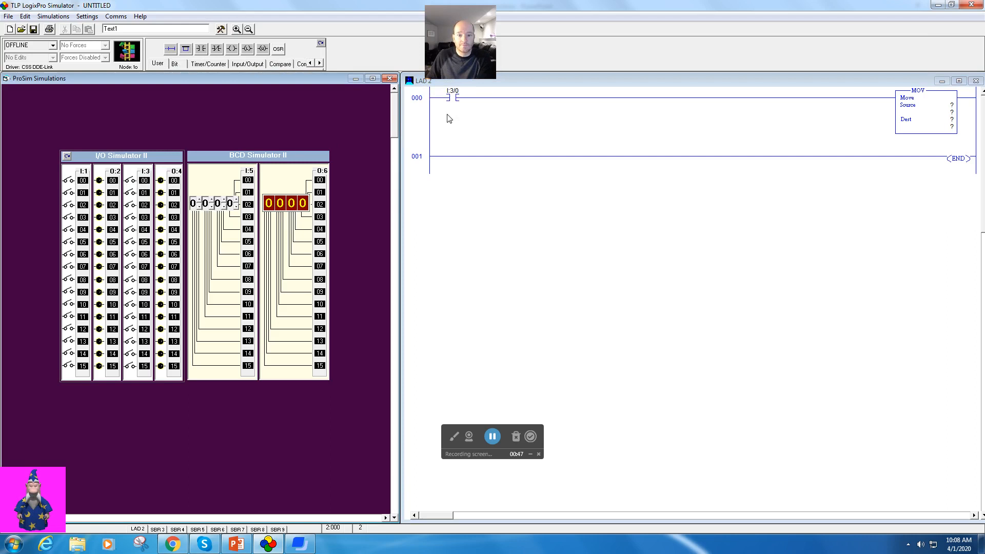
mouse_move(113, 185)
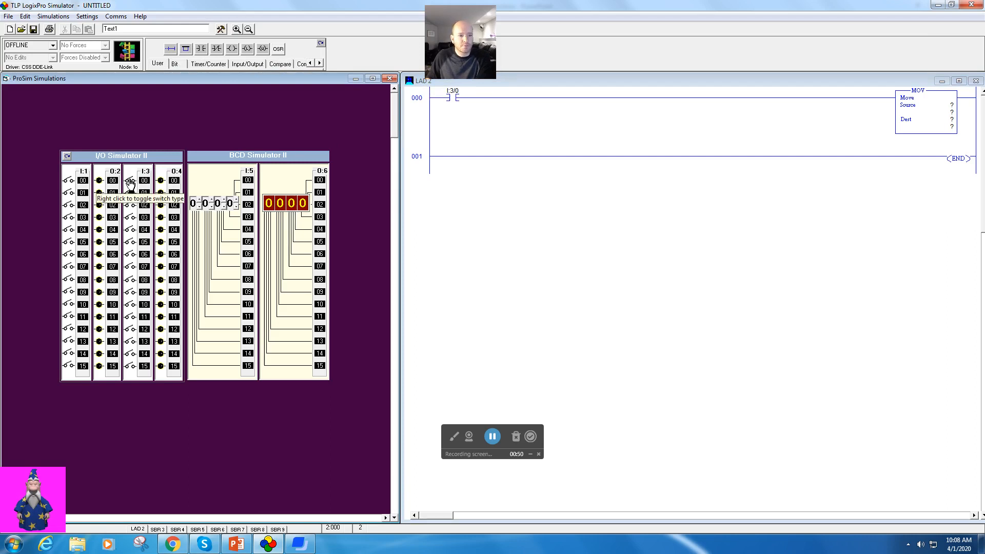
mouse_move(134, 193)
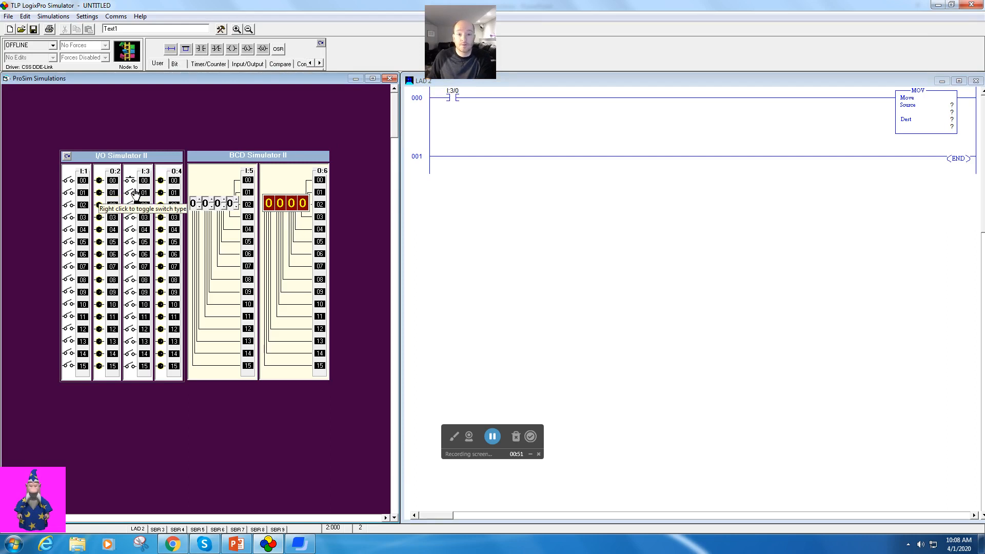
mouse_move(364, 171)
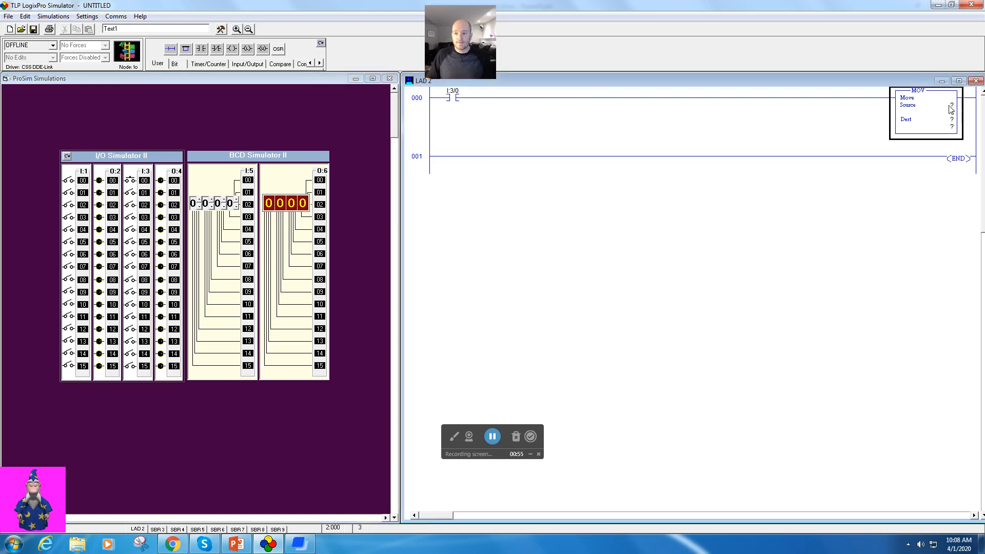
- Assign the MOV source N7:0 and destination O:2 on rung 000
left_click(949, 105)
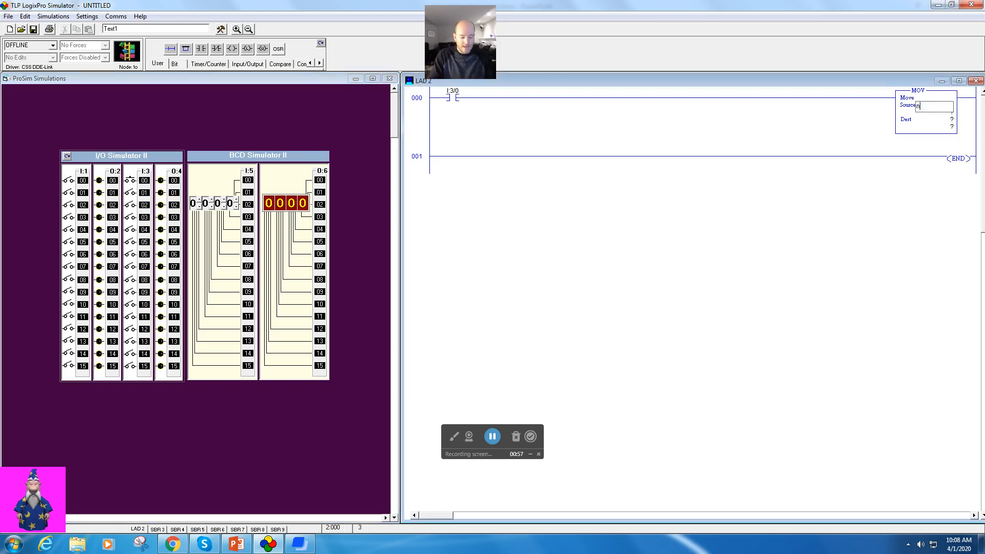
type("7:0")
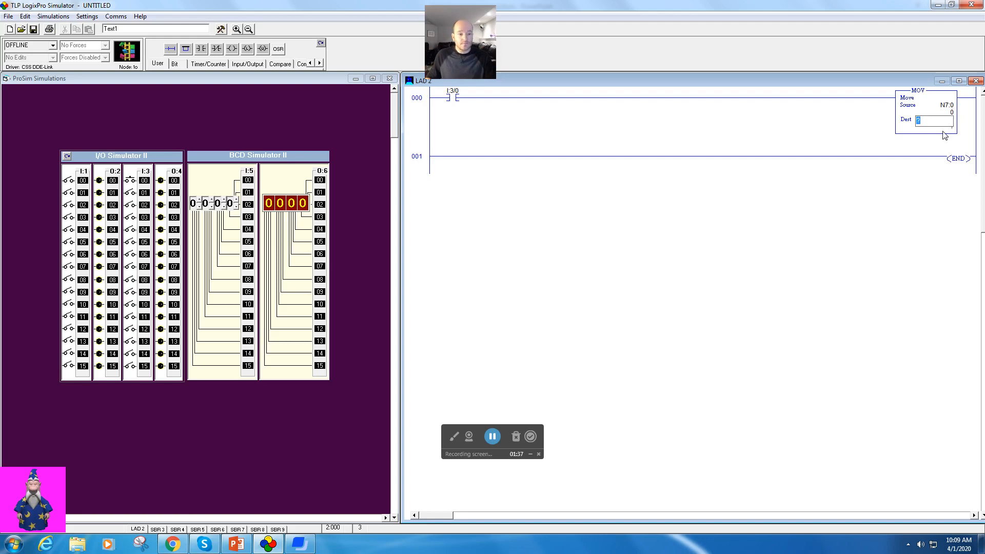
mouse_move(507, 232)
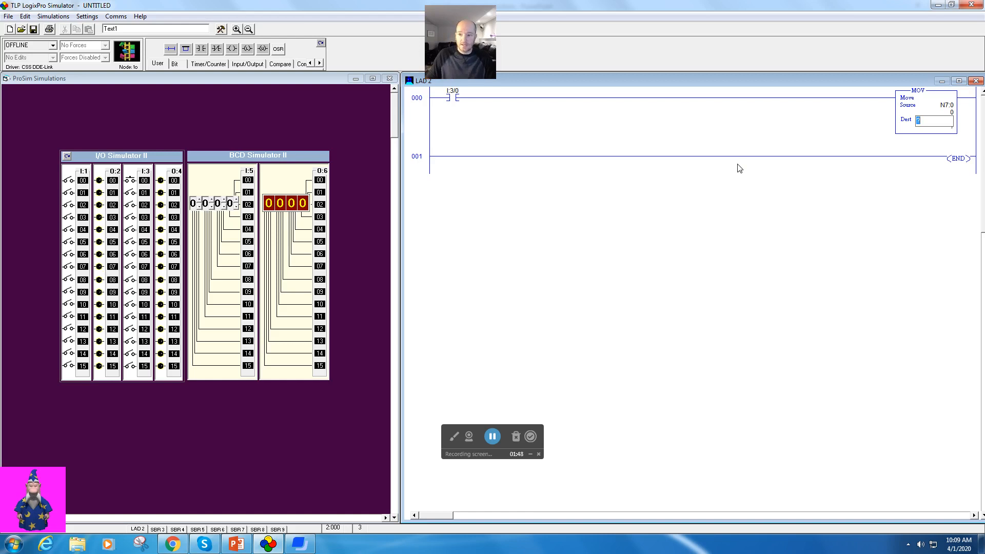
type("o")
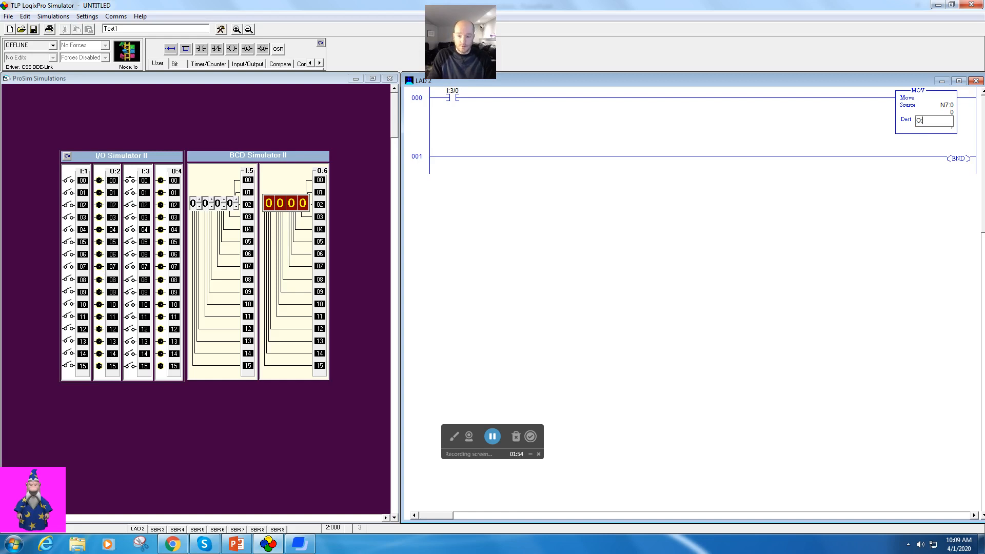
type(":2")
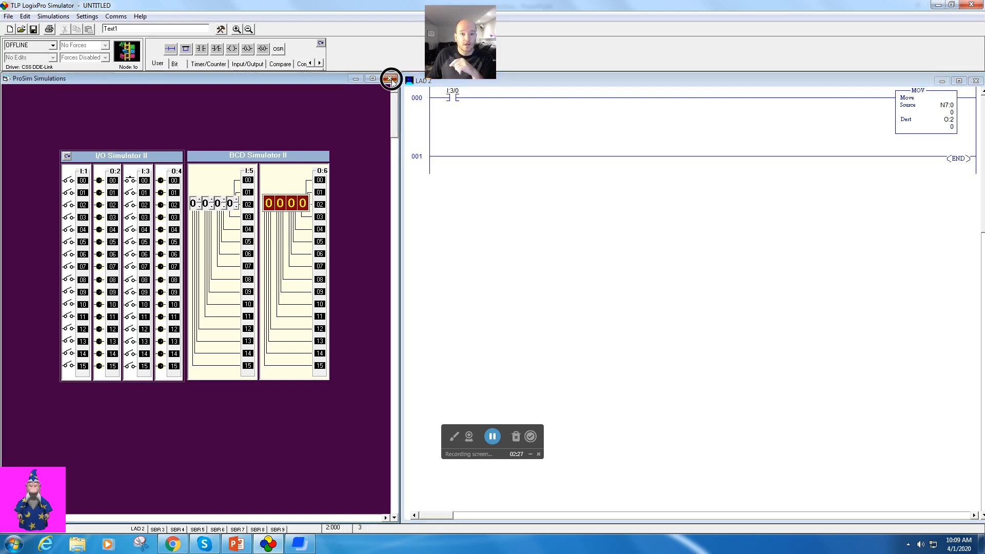
- Open the N7 integer table from the project tree and enter 25742 for N7:0
left_click(389, 78)
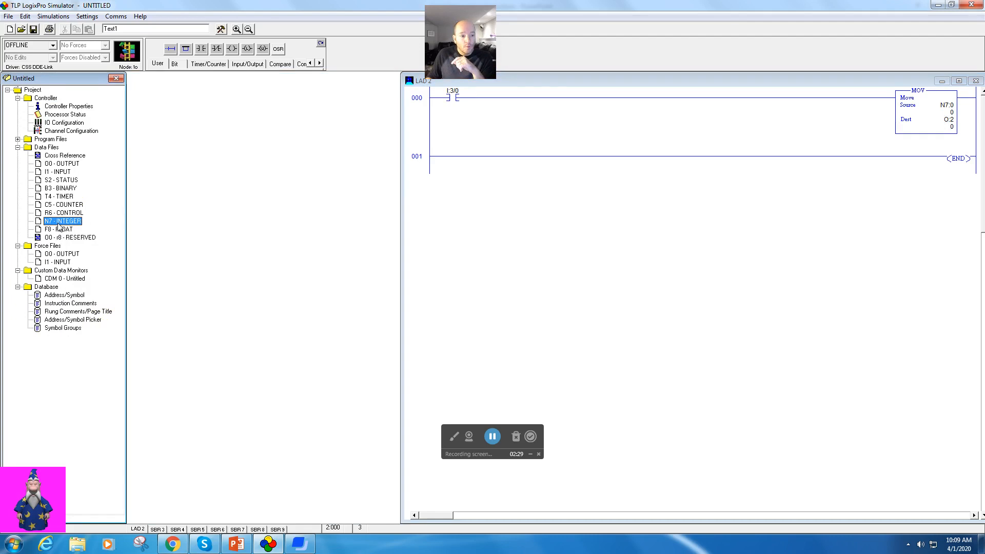
double_click(61, 221)
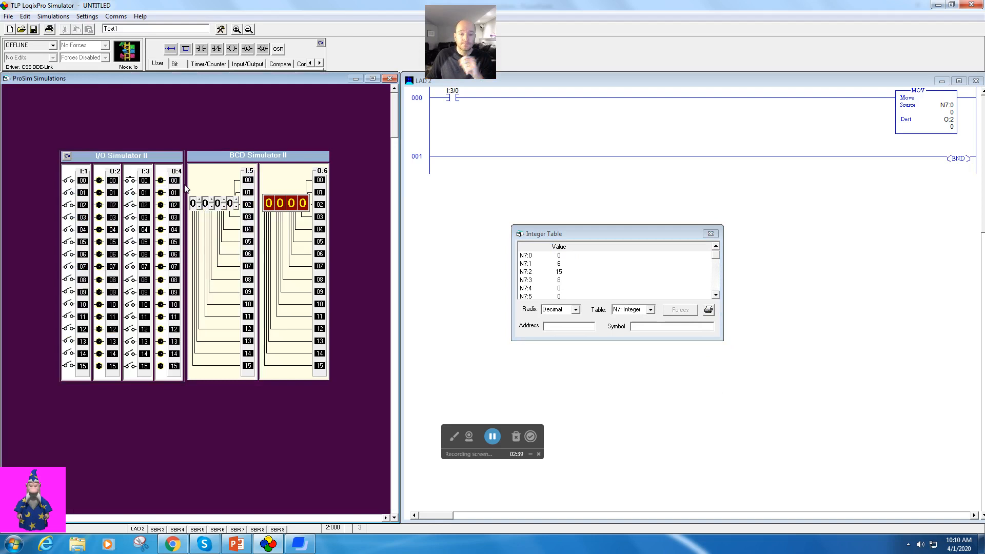
left_click(559, 254)
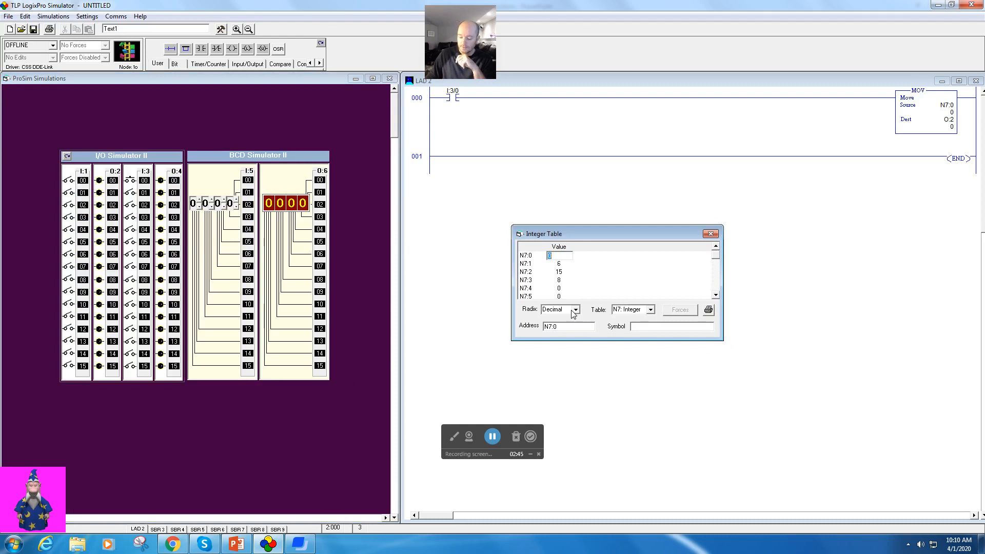
type("25742")
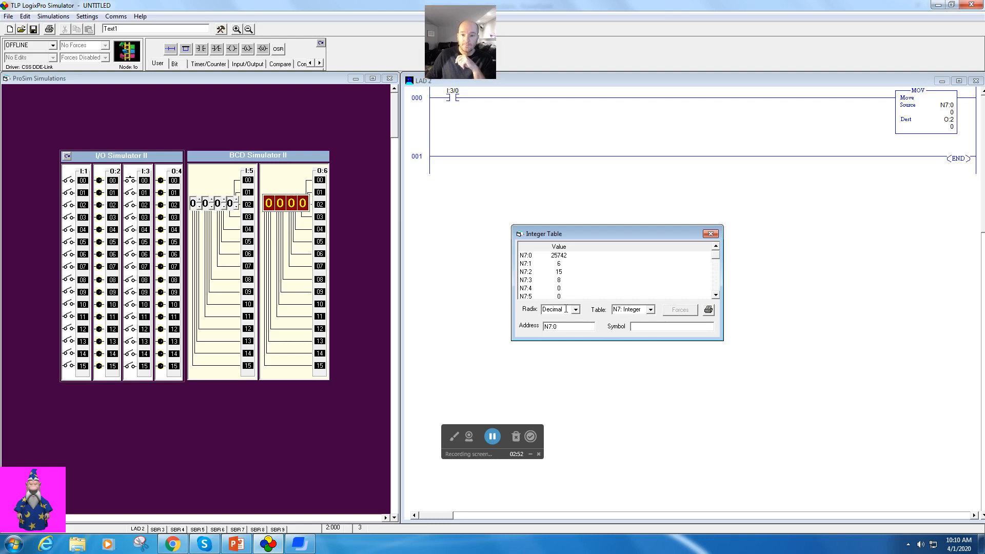
mouse_move(765, 195)
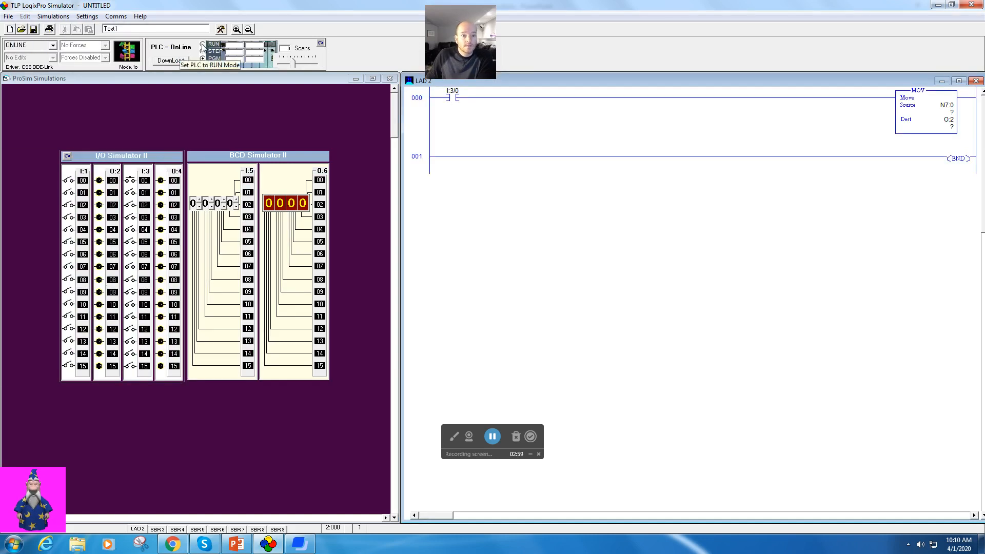
- Run the PLC, turn on input I:3/0 and view the output table with O:2 holding 25742
left_click(204, 44)
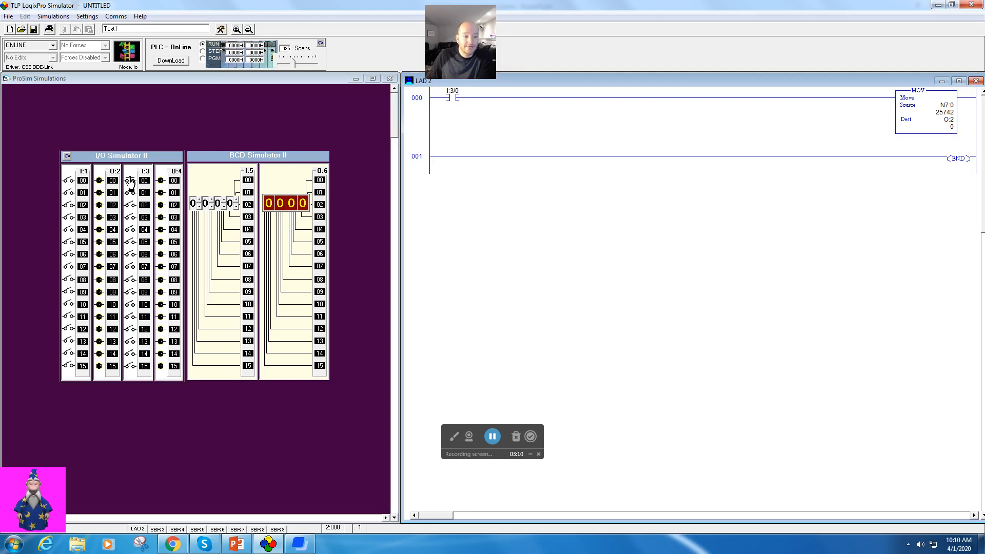
mouse_move(131, 183)
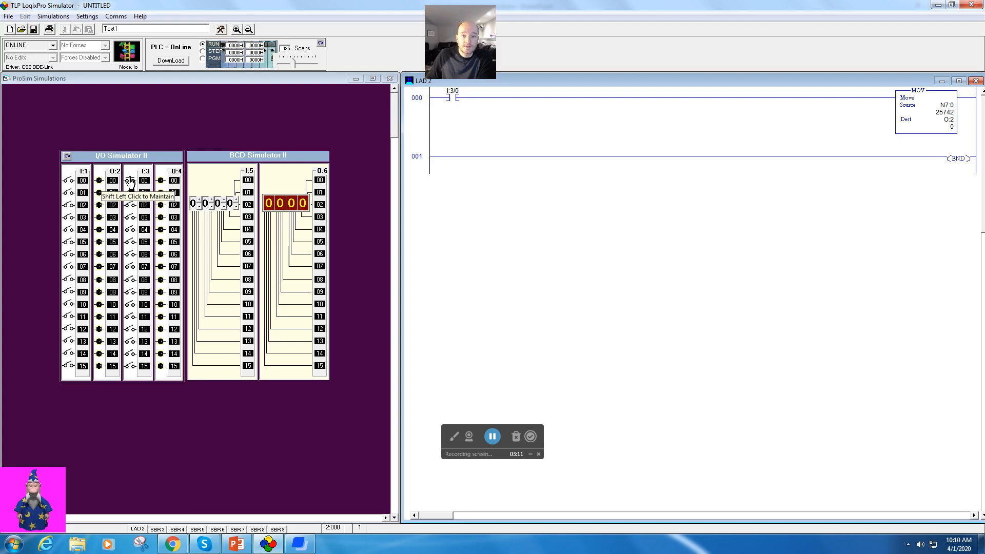
left_click(131, 179)
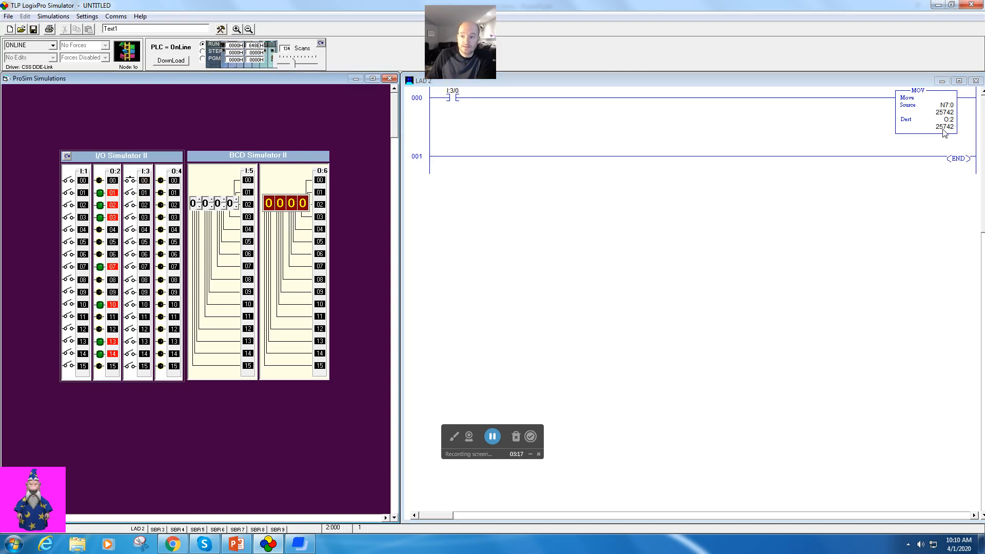
mouse_move(211, 294)
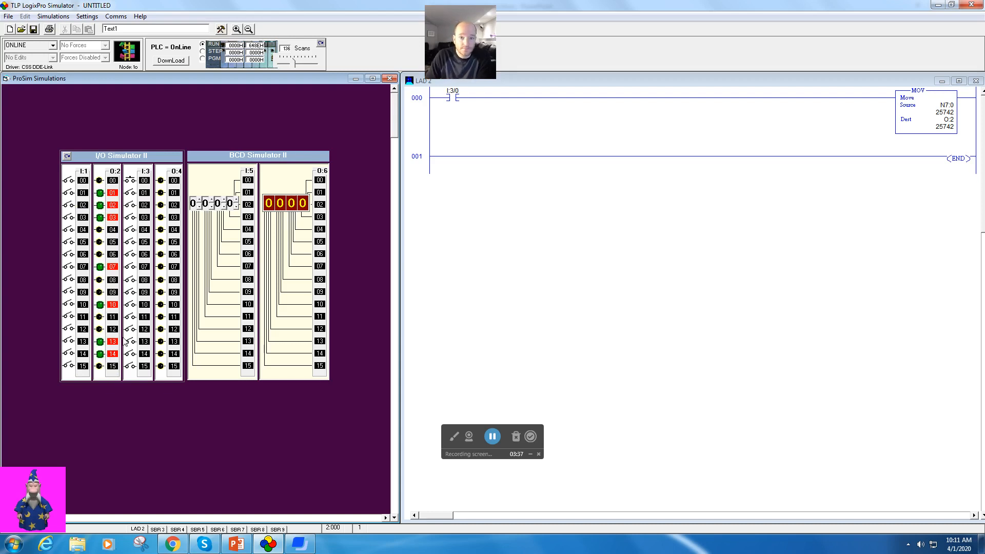
right_click(945, 105)
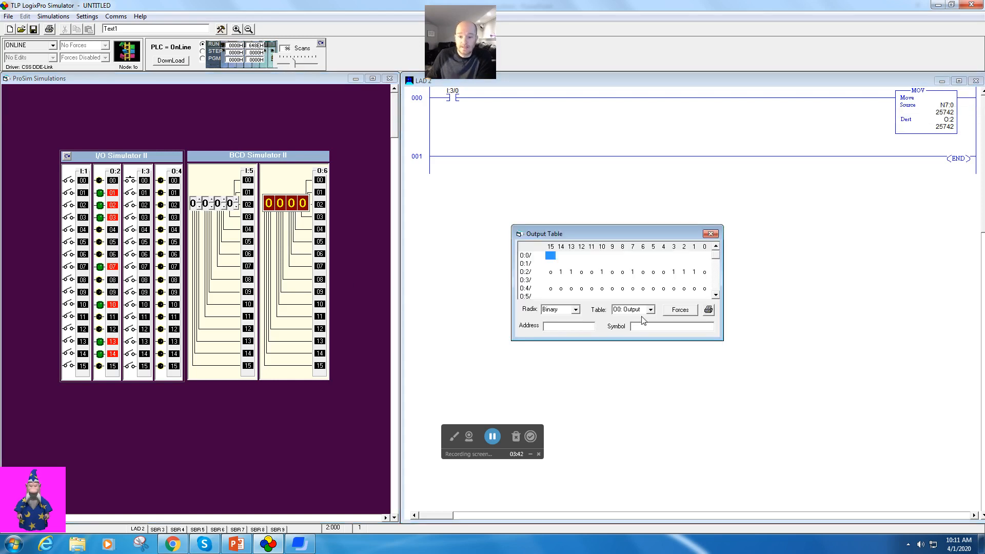
- Switch to the N7 integer table and display its values in binary radix
left_click(650, 310)
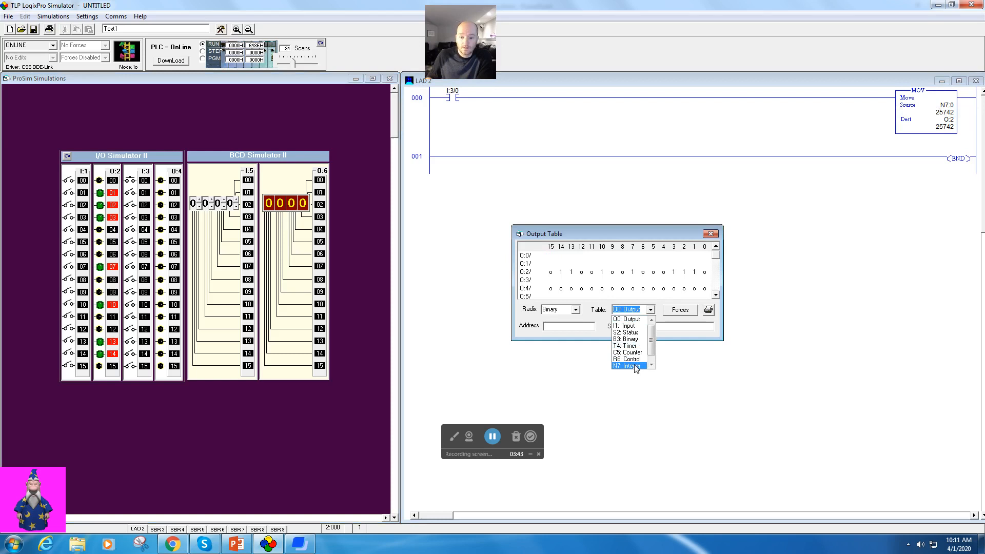
left_click(627, 366)
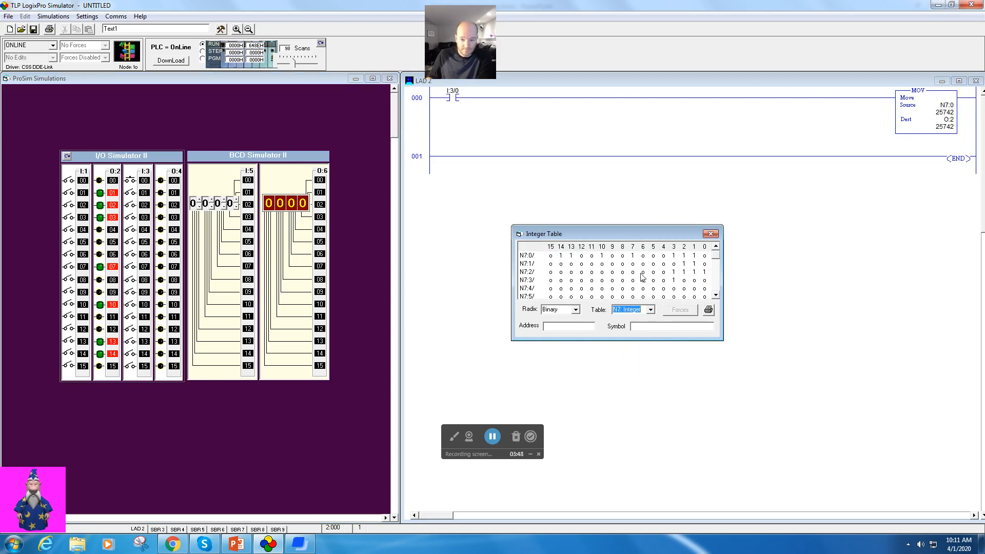
left_click(648, 309)
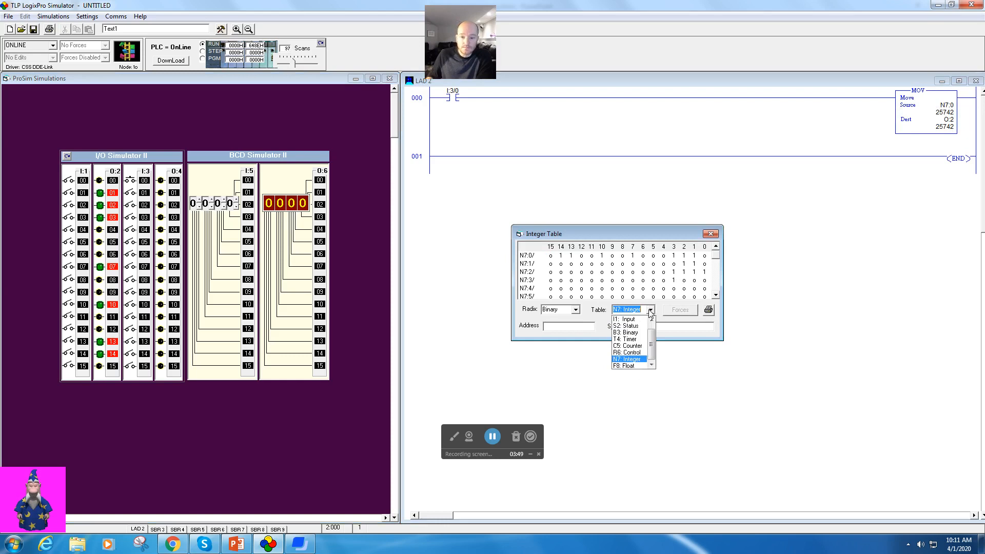
mouse_move(685, 333)
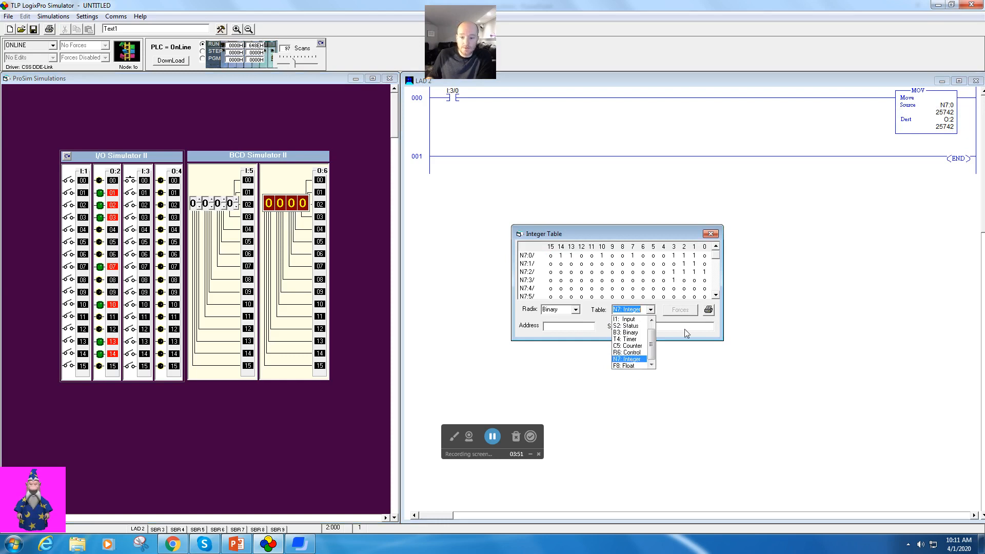
left_click(573, 309)
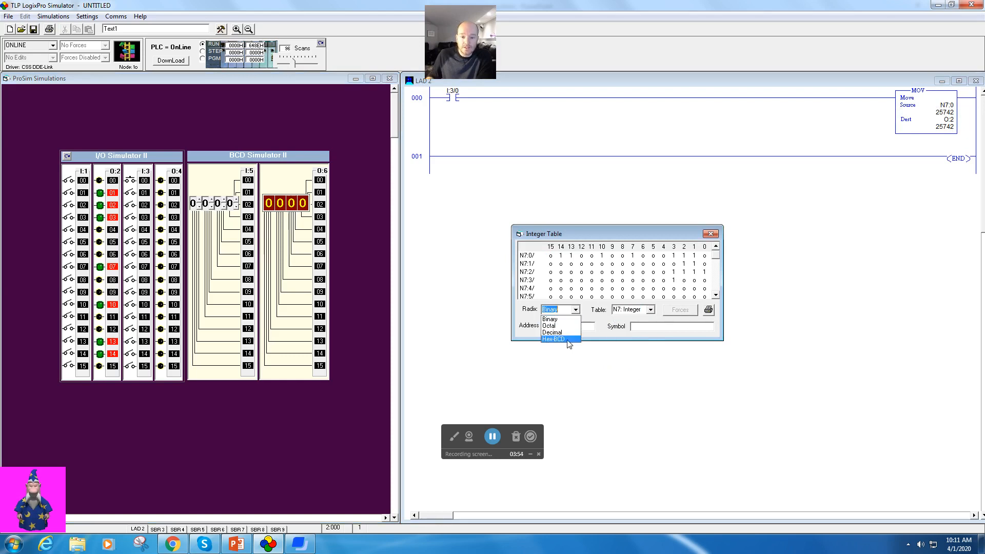
left_click(553, 338)
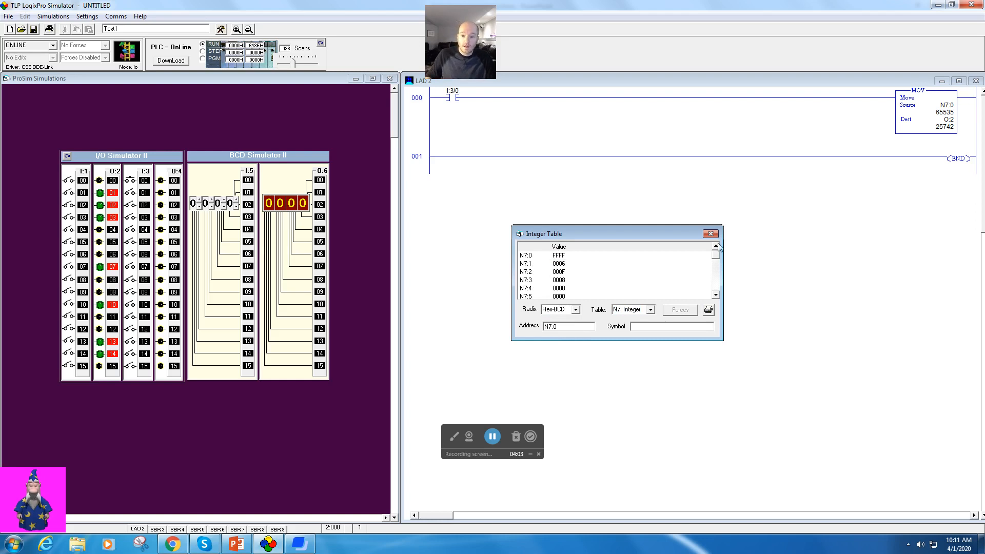
left_click(575, 310)
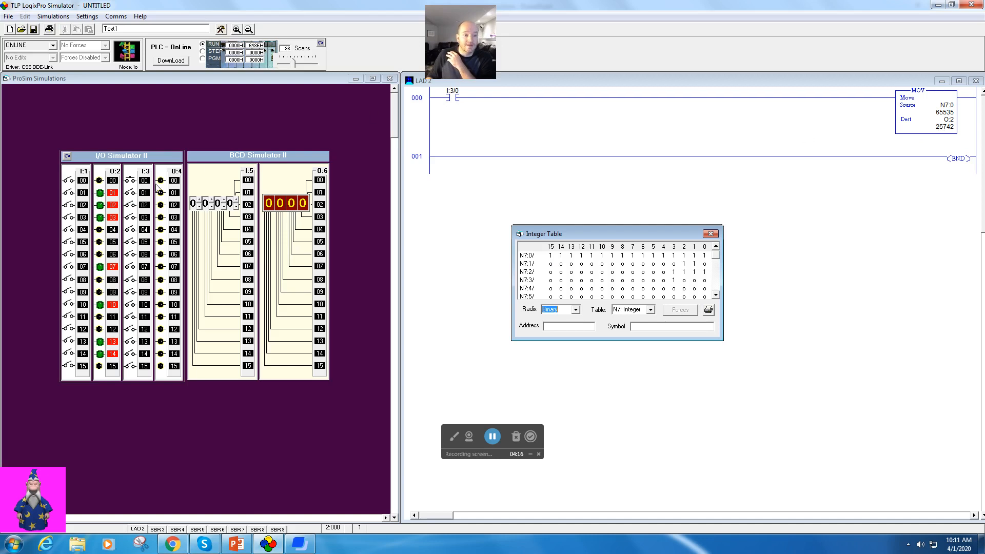
mouse_move(132, 182)
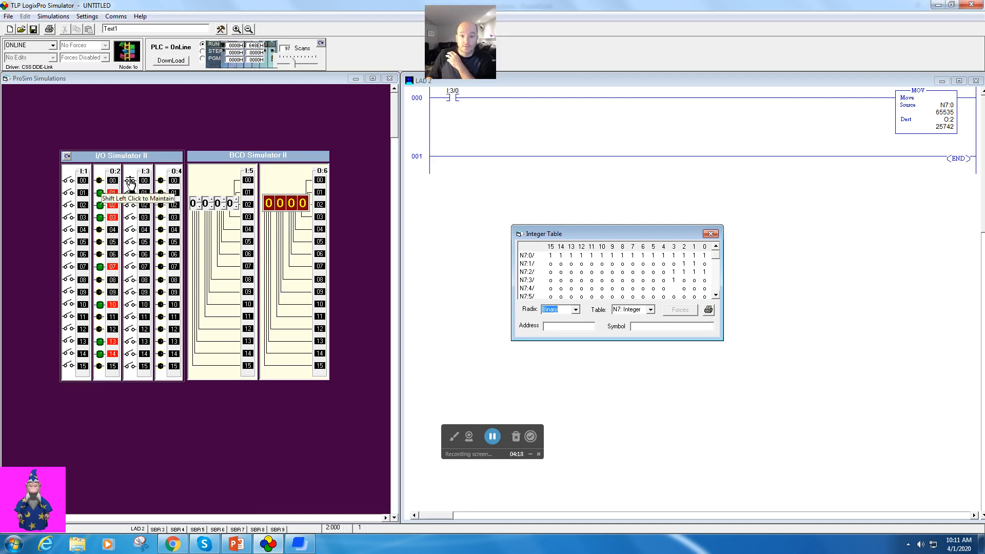
- Turn on input I:3/0 so the move copies 65535 into O:2
left_click(131, 180)
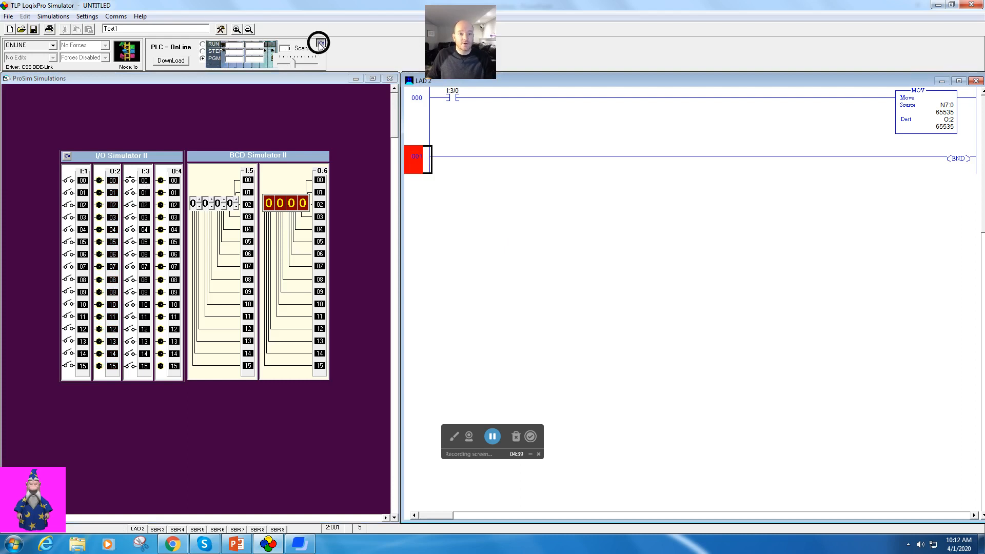
- Go offline and place an input contact on new rung 001
left_click(318, 42)
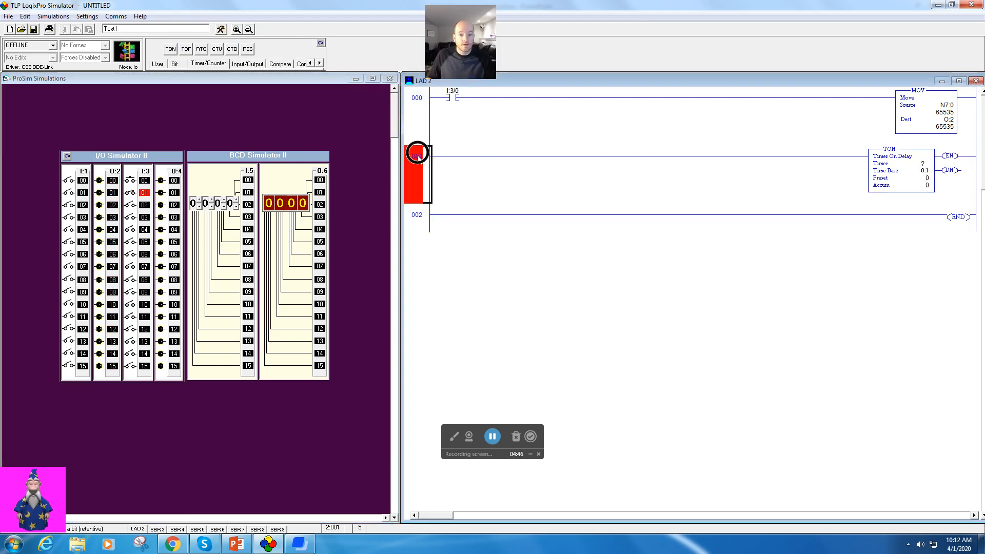
left_click(158, 63)
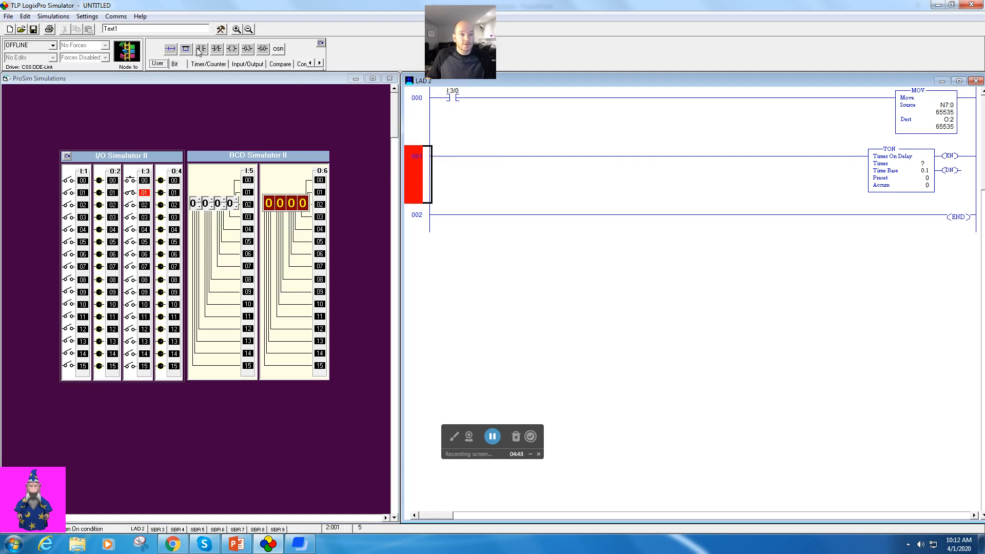
left_click(451, 154)
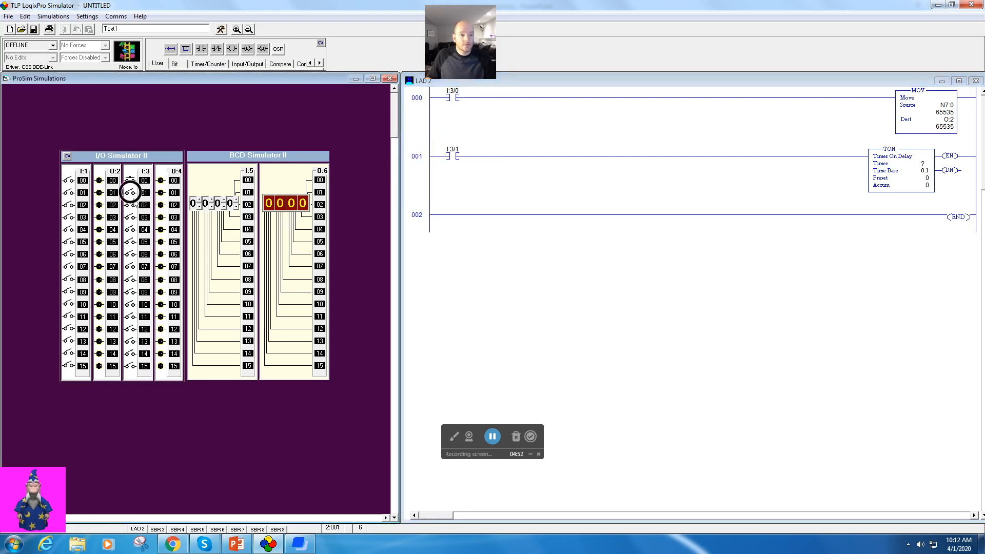
- Address the on-delay timer as T4:0 with a preset of 100
left_click(917, 163)
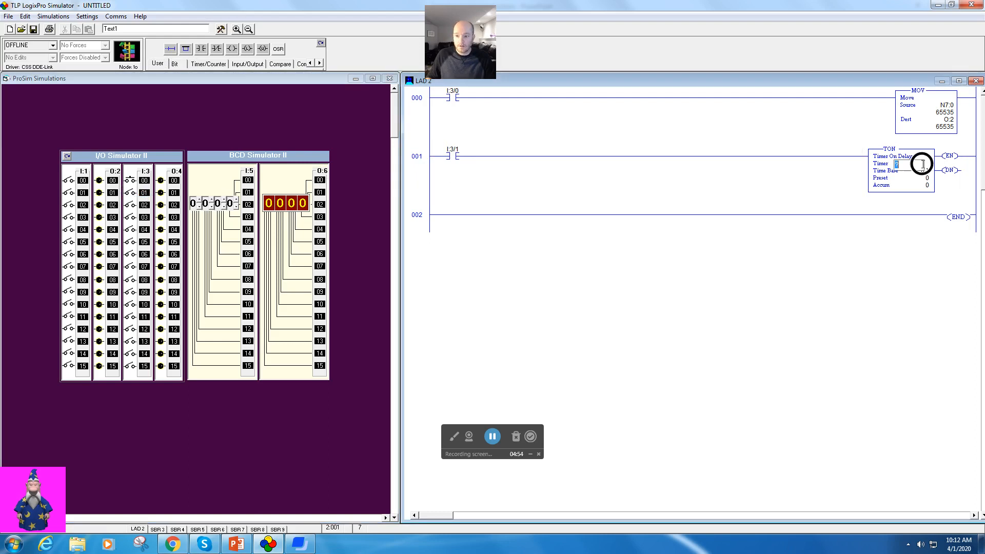
type("t4")
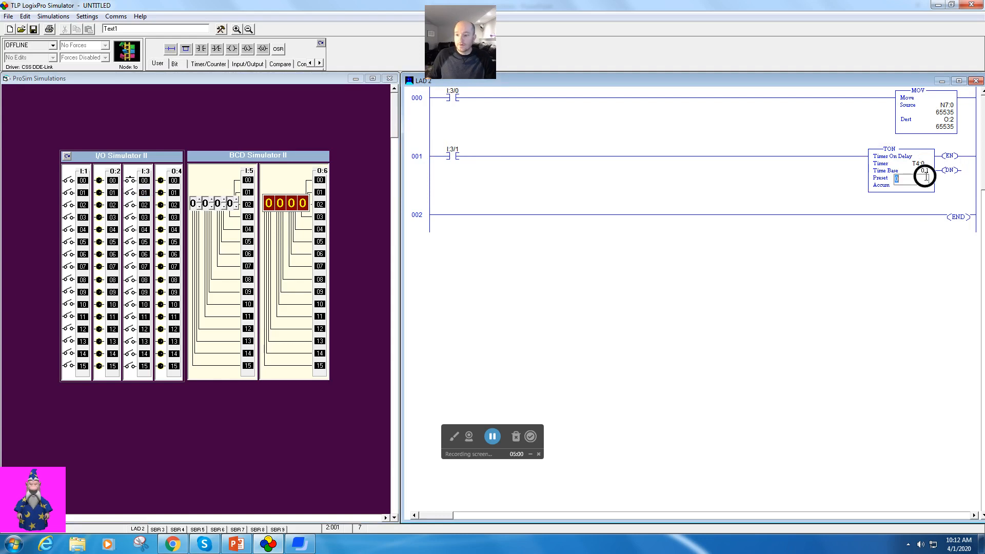
type("100")
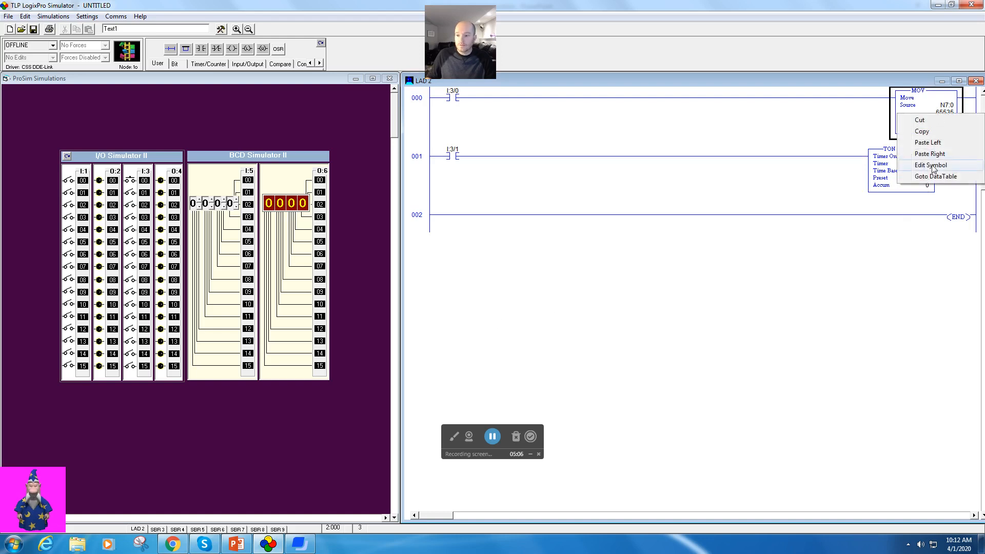
- Bring up the N7 integer table from the MOV and show its values in decimal
left_click(949, 176)
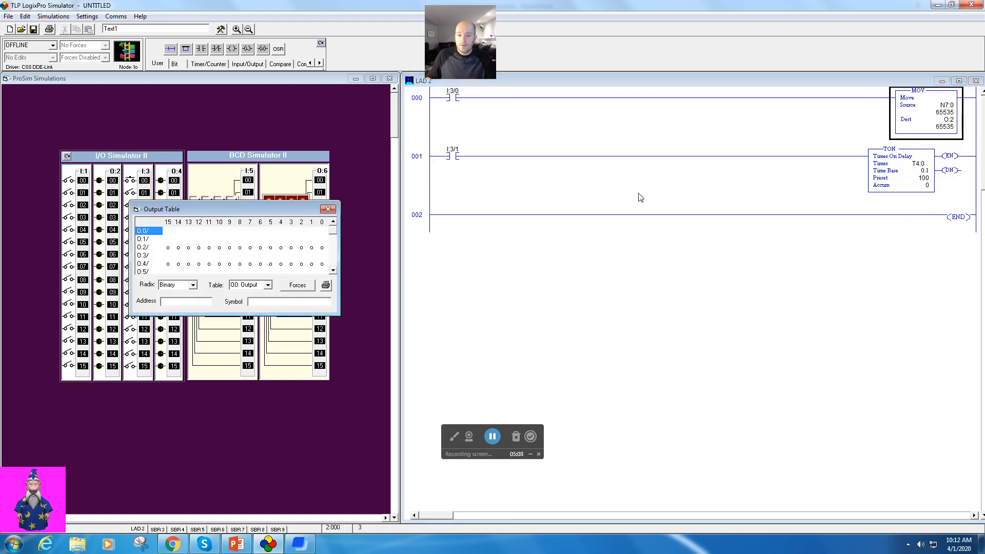
left_click_drag(161, 208, 609, 245)
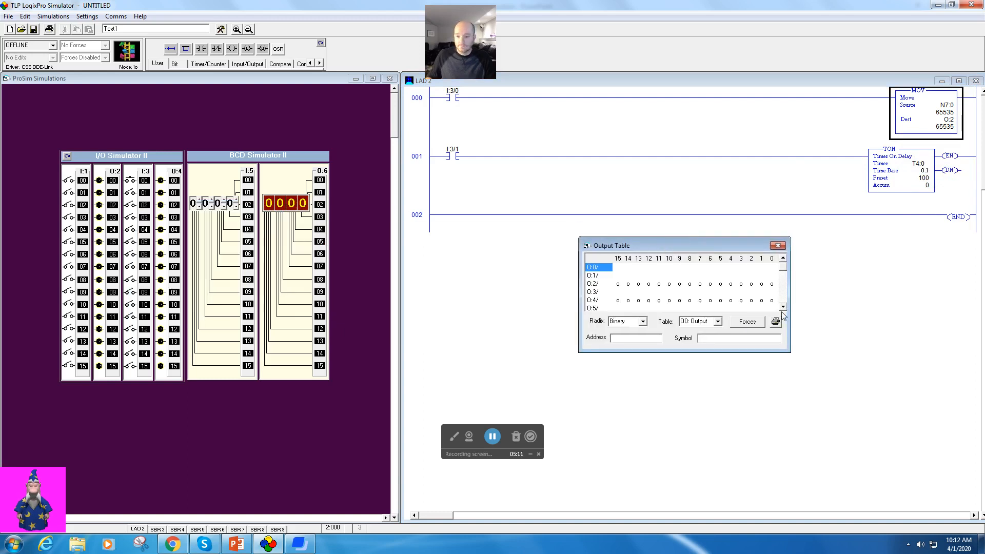
left_click(642, 321)
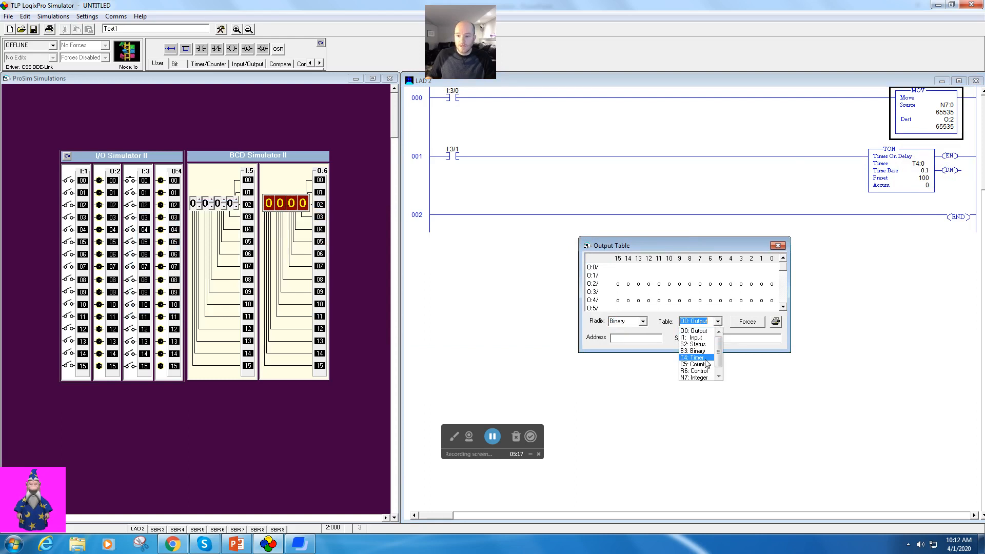
left_click(692, 377)
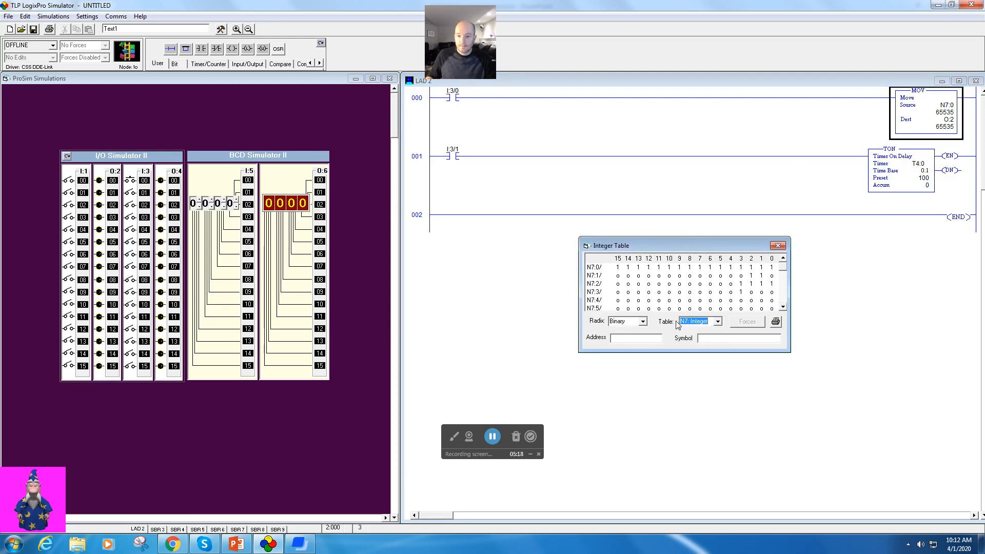
left_click(644, 321)
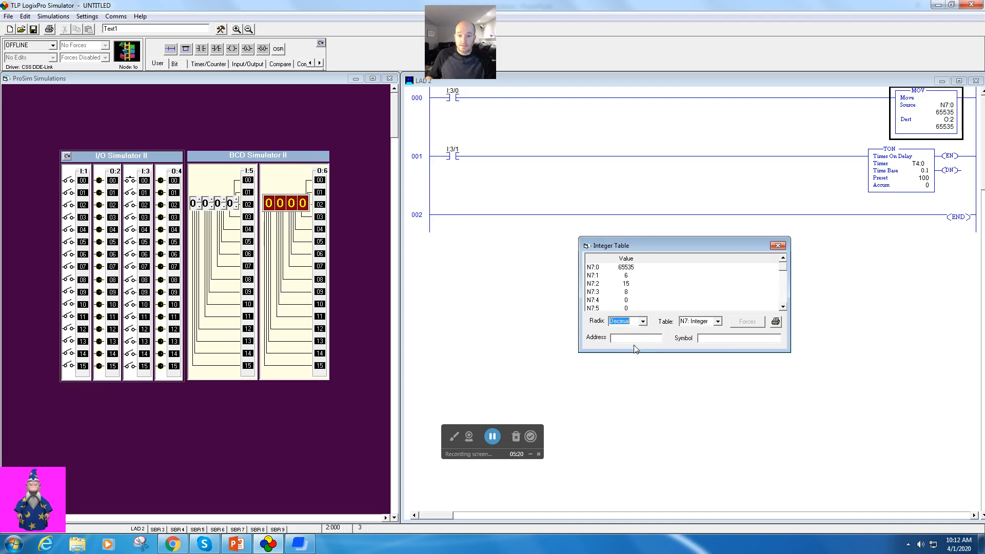
- Set N7:0 to 200 and close the integer table
left_click(626, 266)
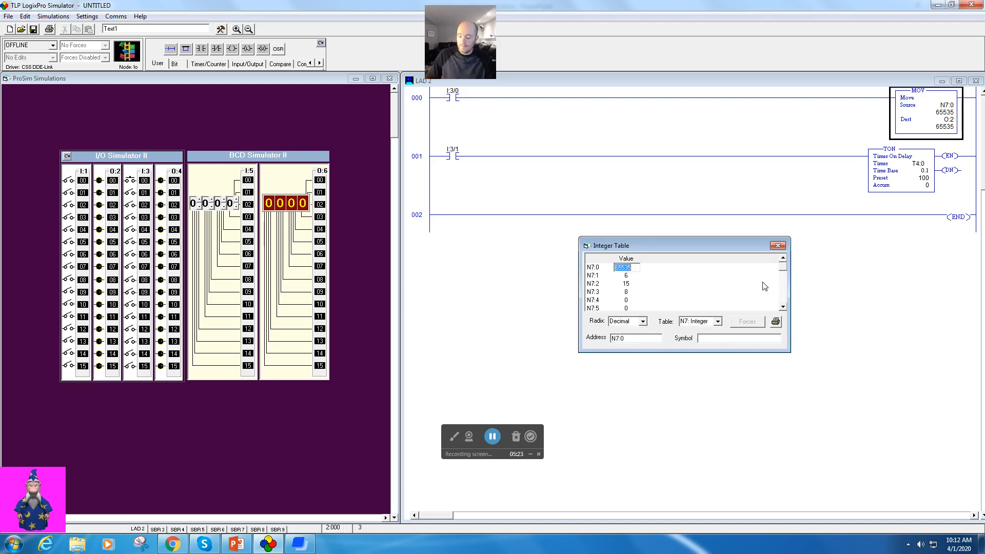
type("200")
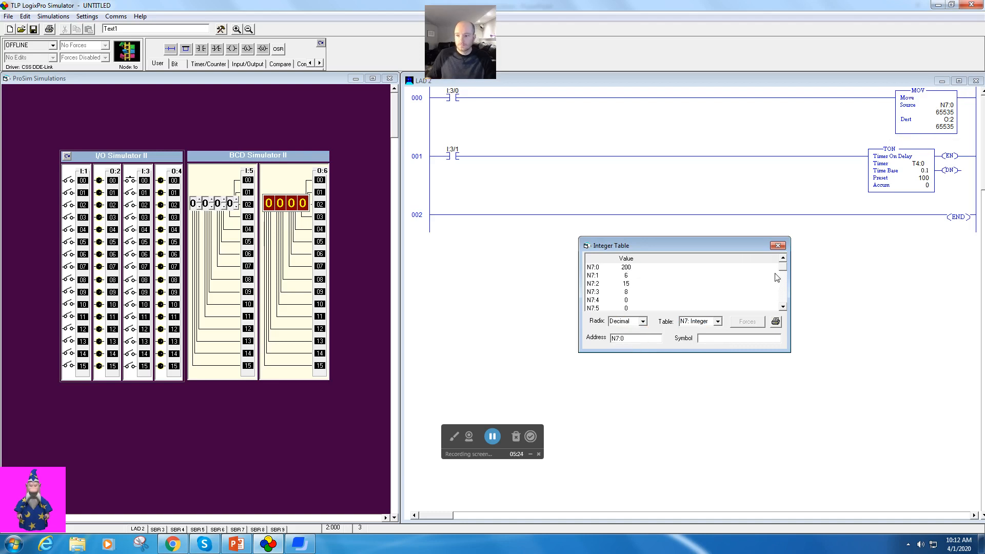
left_click(778, 245)
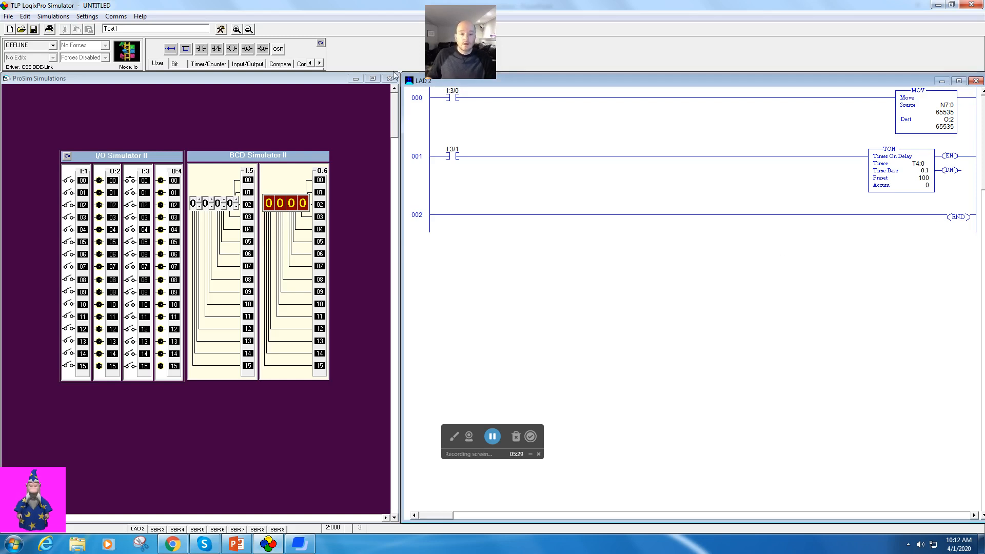
mouse_move(333, 67)
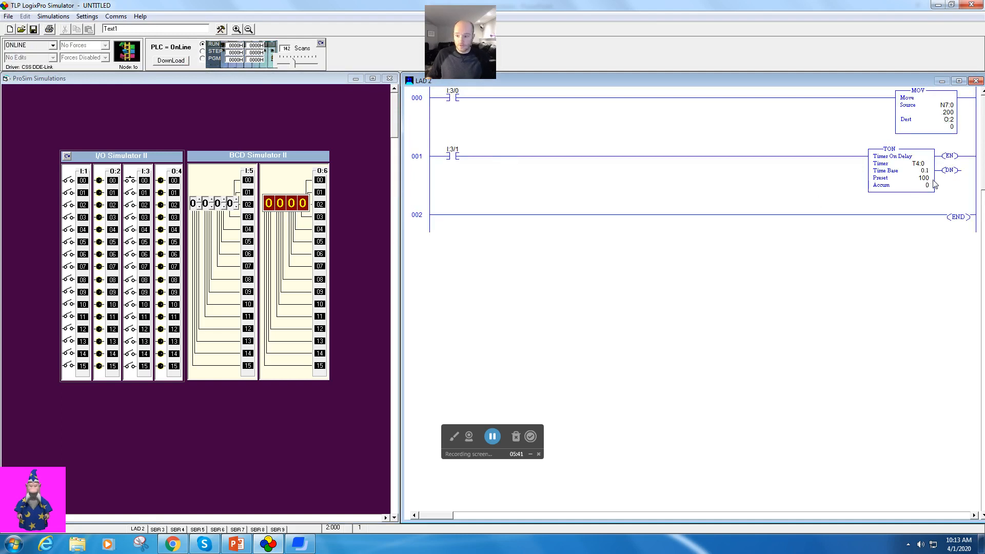
mouse_move(131, 192)
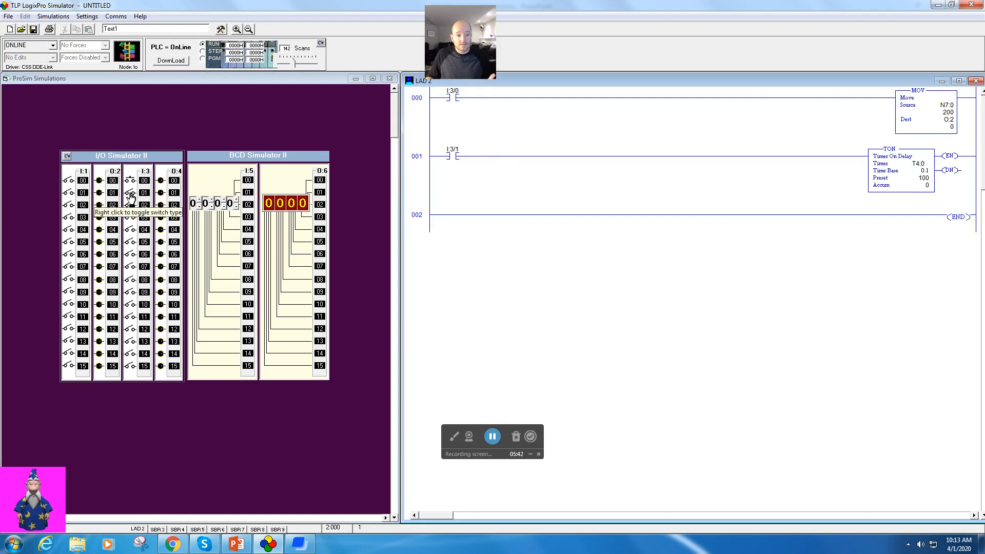
- Toggle the I:3 input switch on the I/O Simulator with the program running
left_click(129, 193)
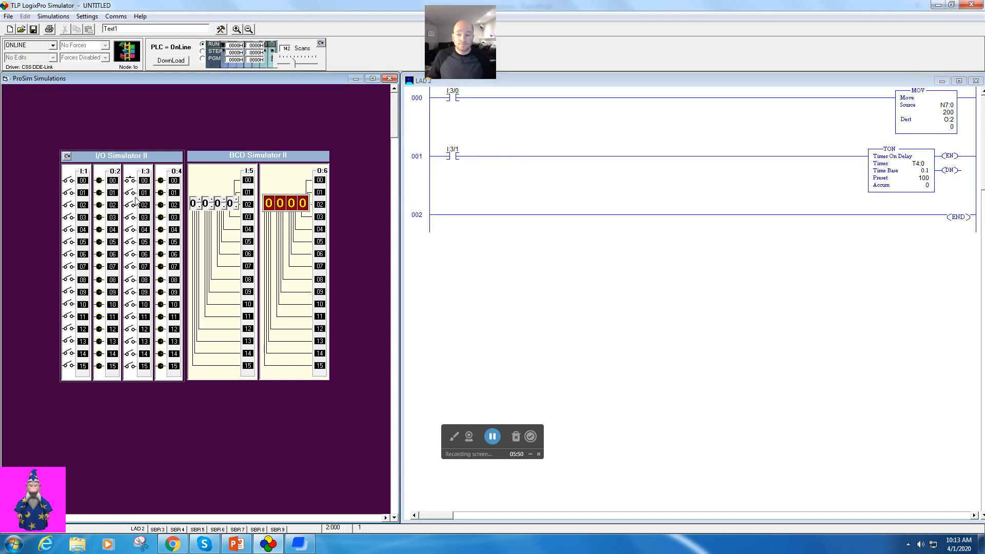
mouse_move(131, 180)
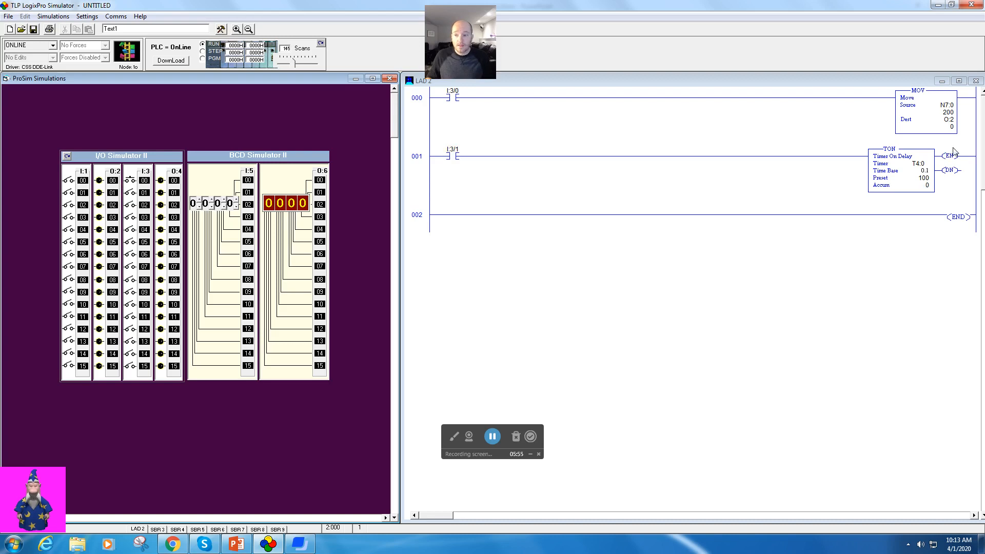
mouse_move(925, 178)
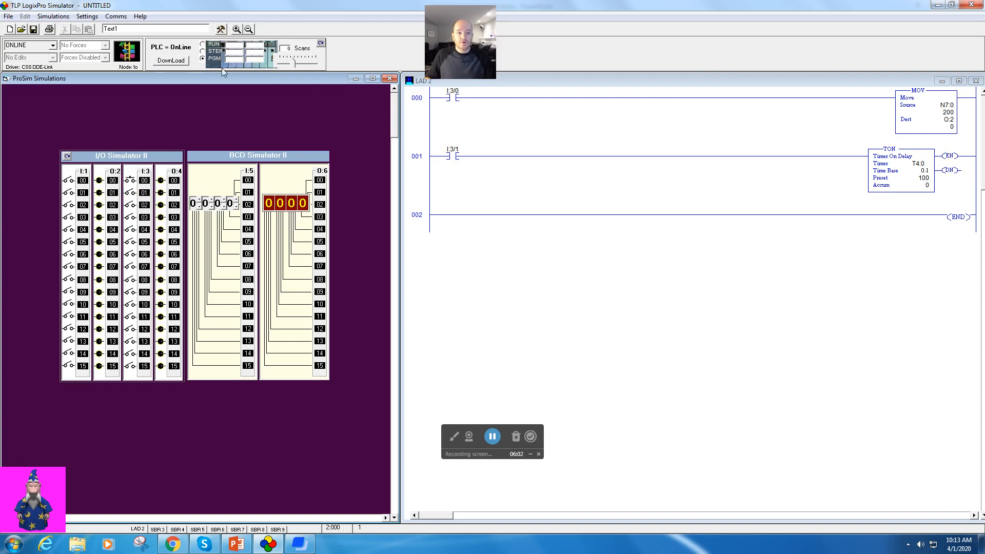
- Change the MOV destination from O:2 to the timer preset T4:0.PRE
double_click(945, 119)
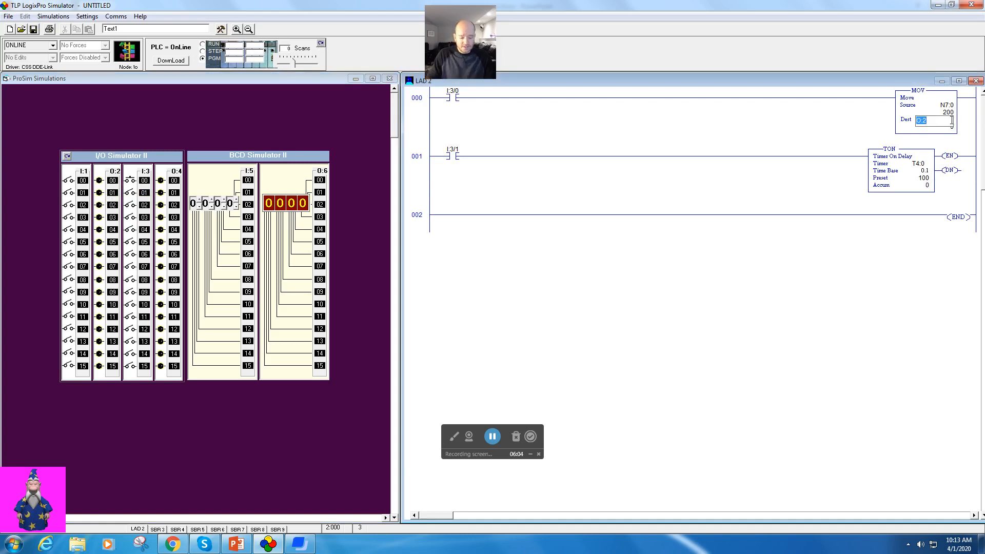
type("t4:0")
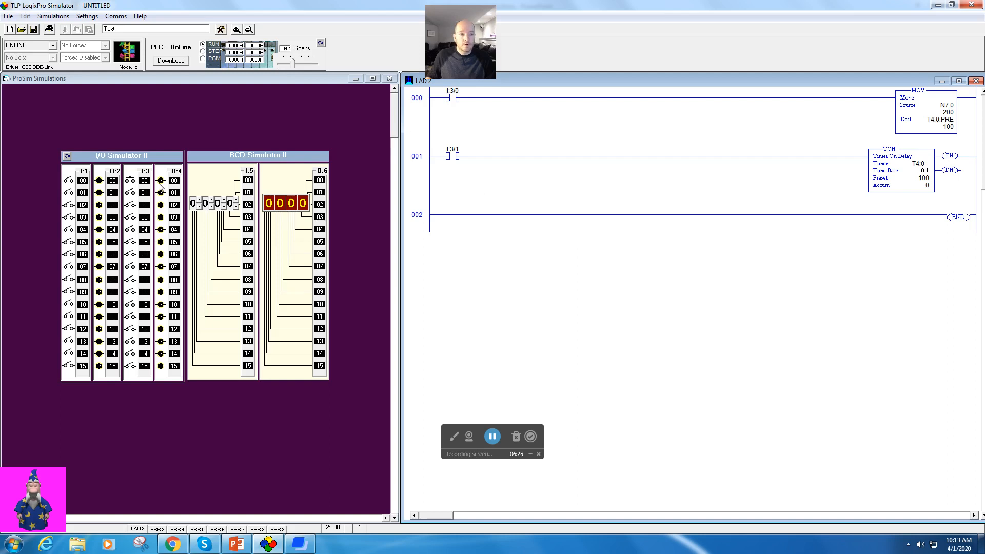
- Toggle input I:3/1 on, off, and on again so timer T4:0 runs with its 200 preset
left_click(132, 192)
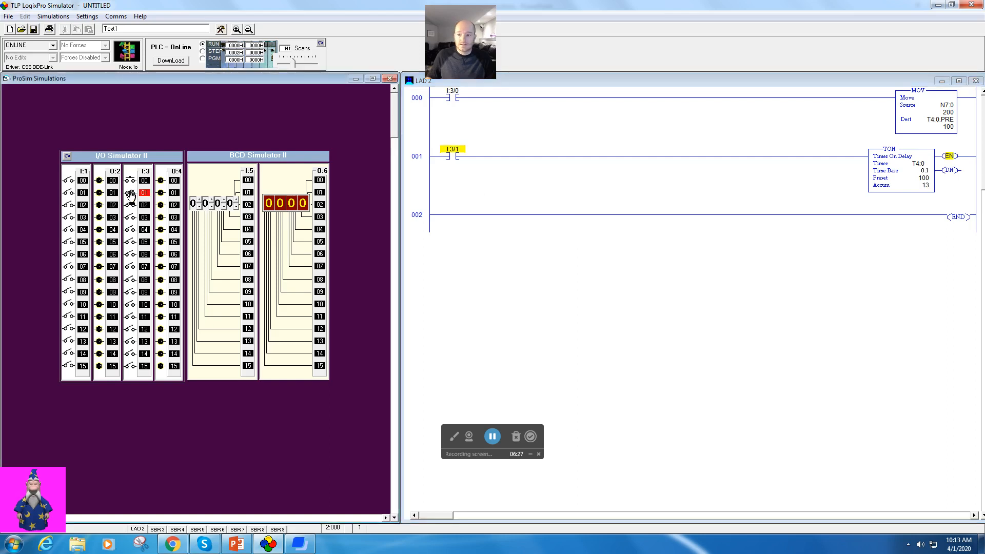
left_click(129, 193)
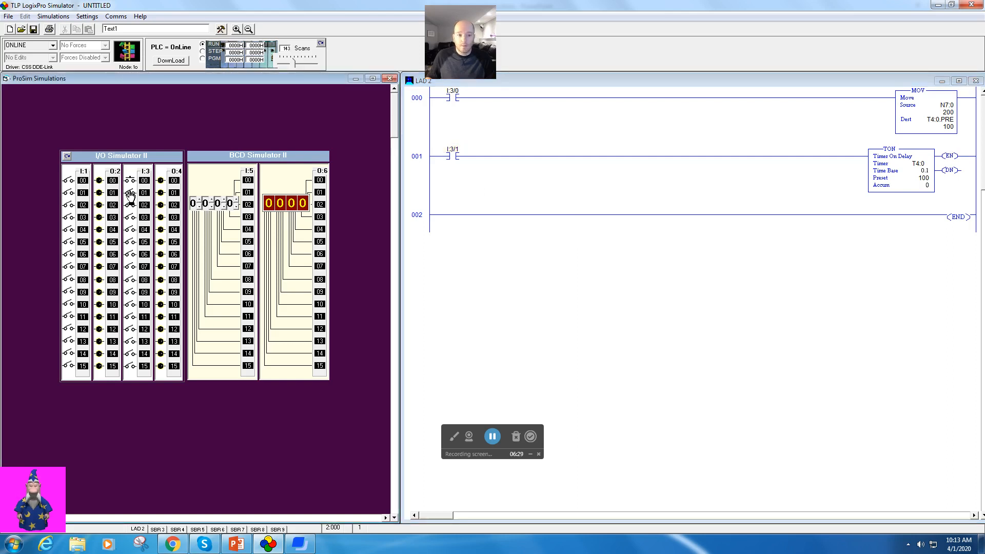
mouse_move(133, 181)
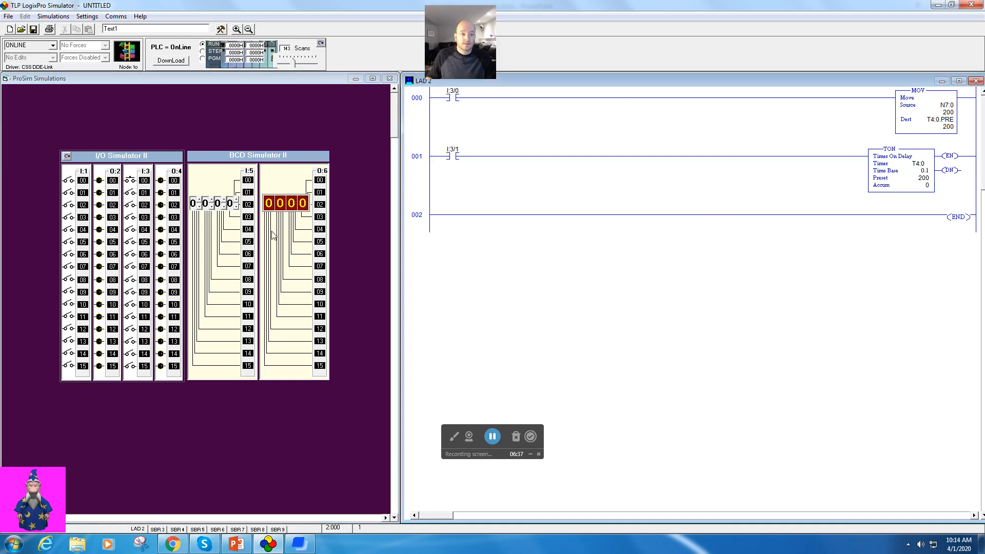
left_click(132, 193)
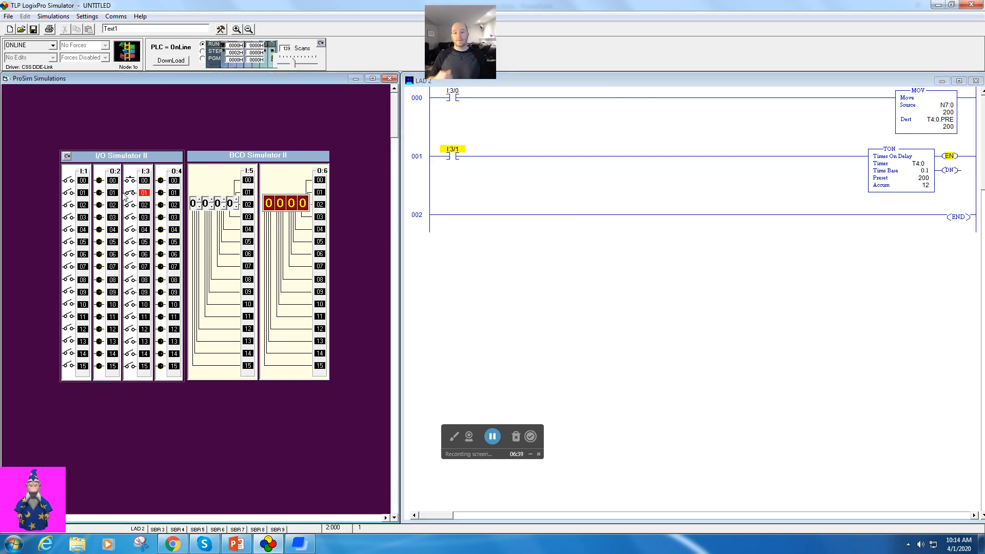